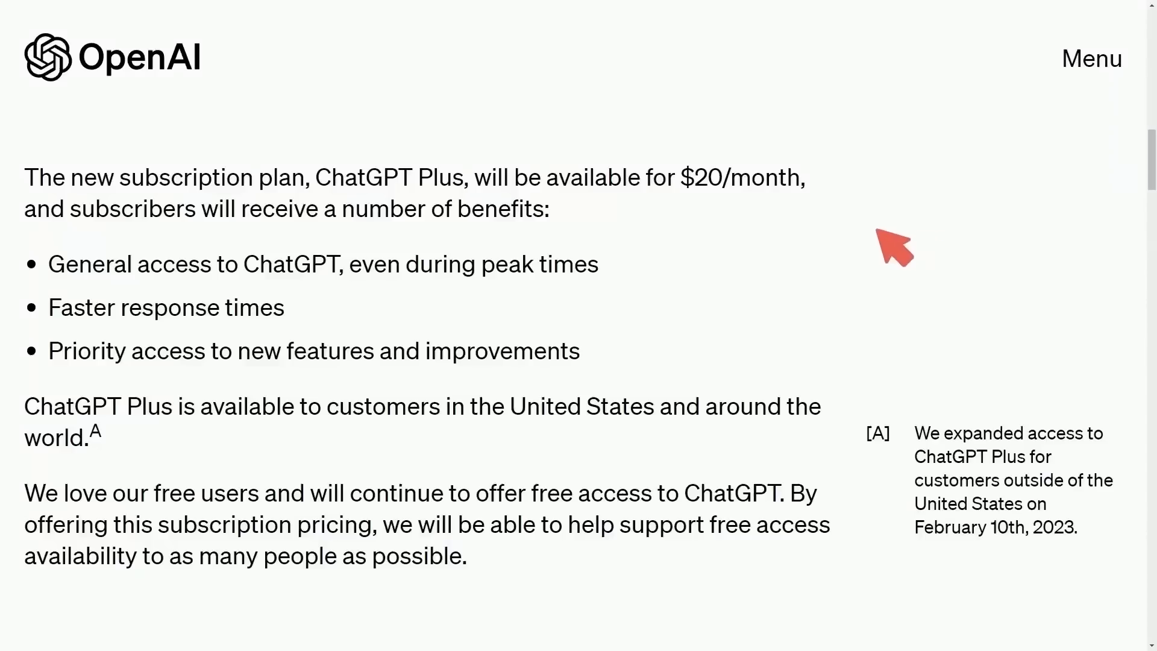
{"action": "mouse_move", "coordinate": [449, 104]}
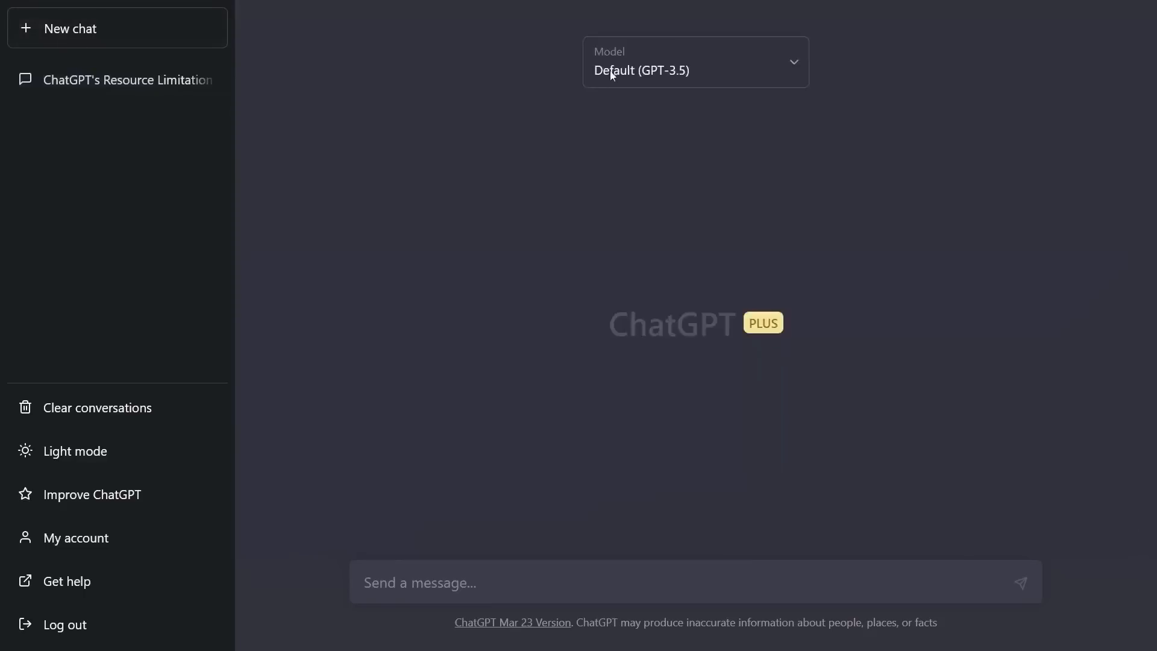
Step: Switch the new chat's model from Default (GPT-3.5) to Legacy (GPT-3.5)
{"action": "left_click", "coordinate": [695, 61]}
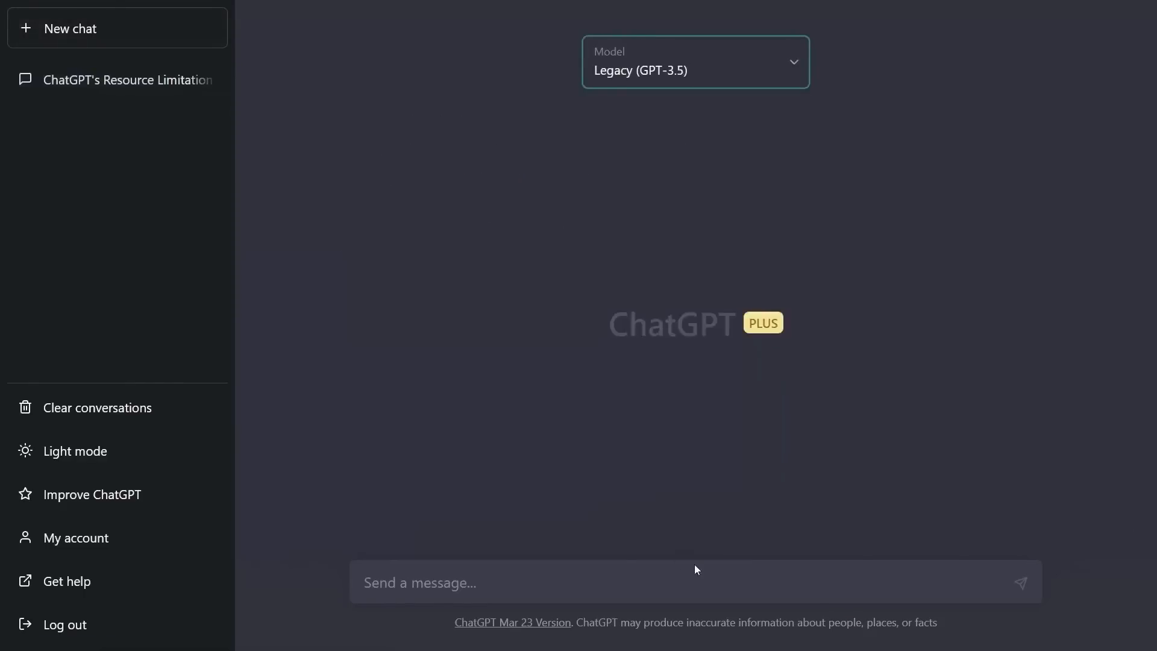